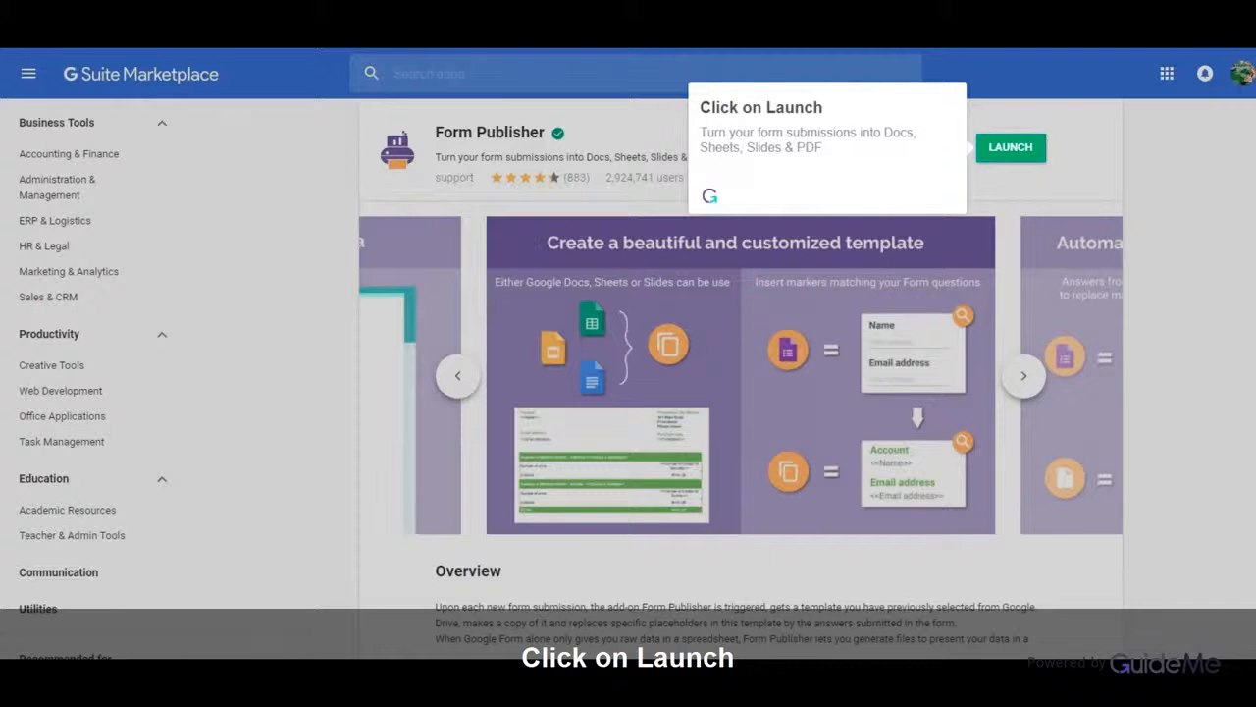
Launch the Form Publisher add-on from its G Suite Marketplace page
left_click(1011, 147)
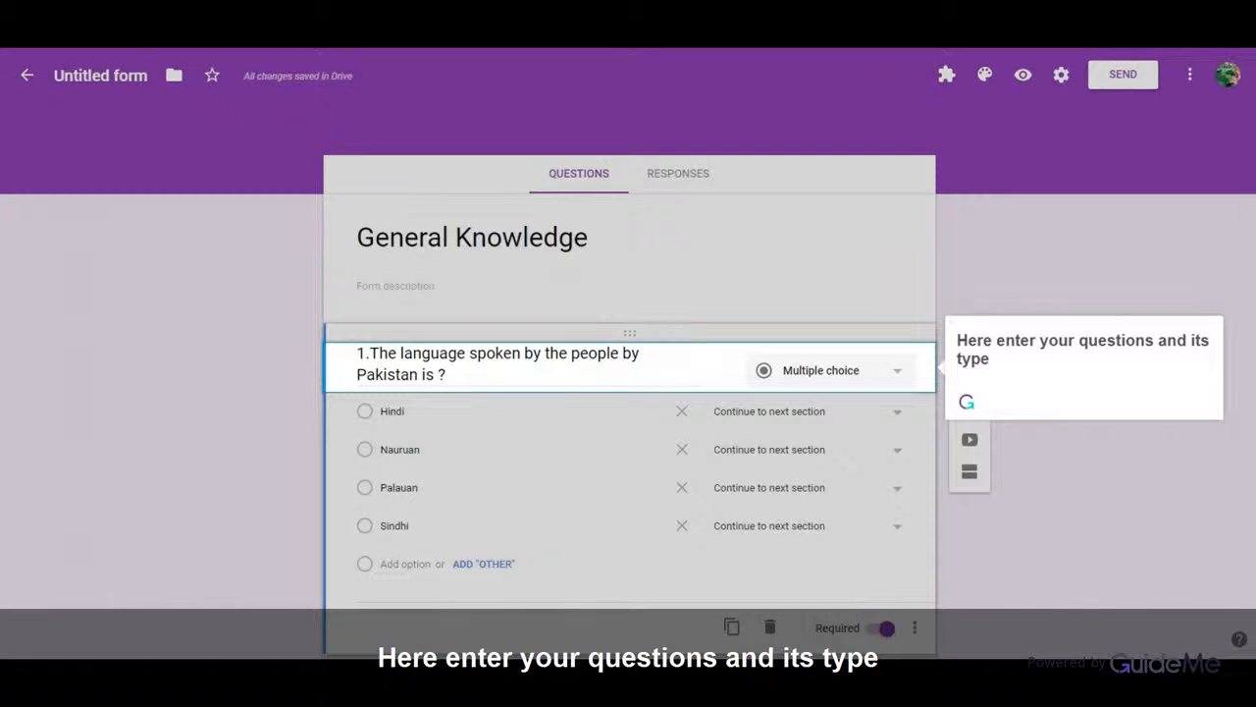
Set the Pakistan language question's answer type to Multiple choice
left_click(829, 371)
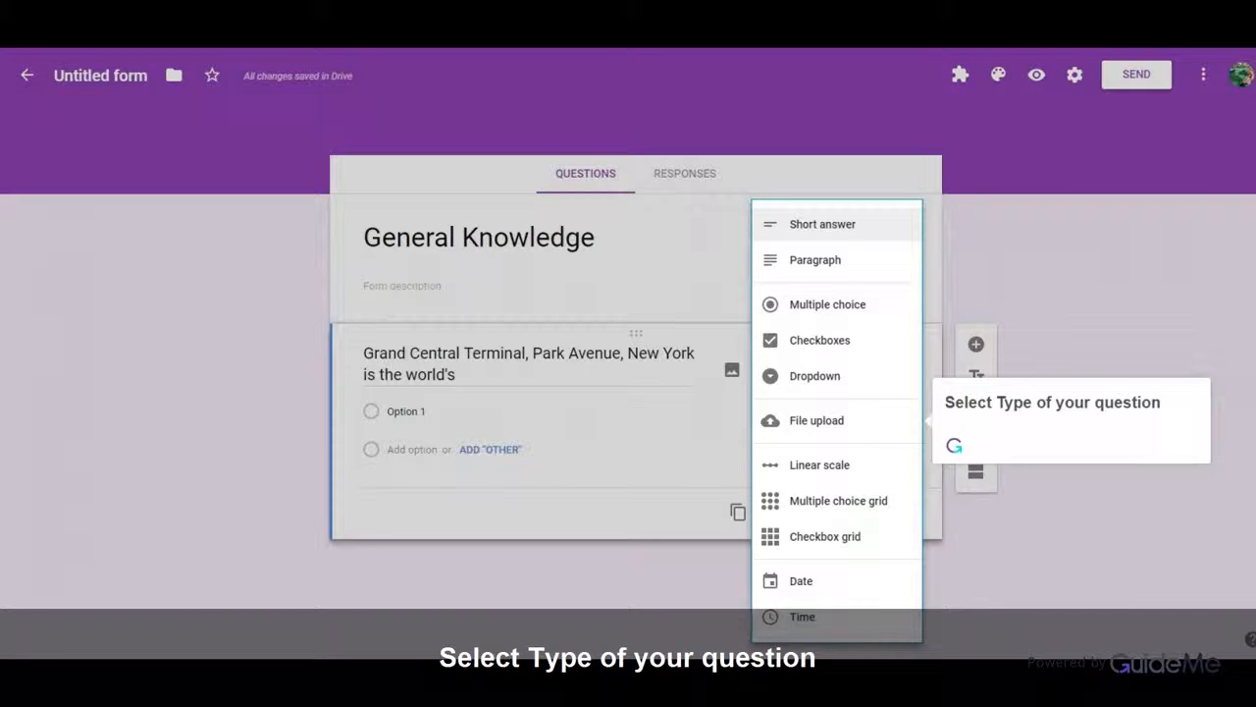
left_click(826, 305)
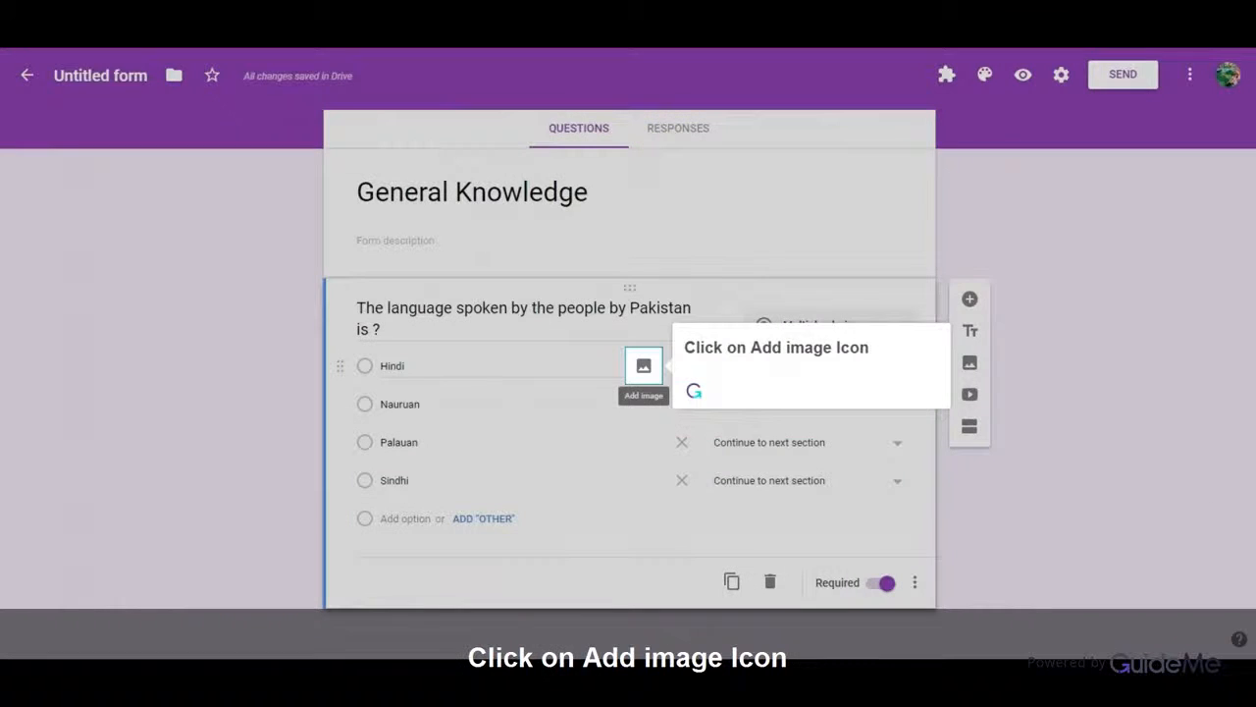
Attach an image to the Pakistan language question
left_click(643, 365)
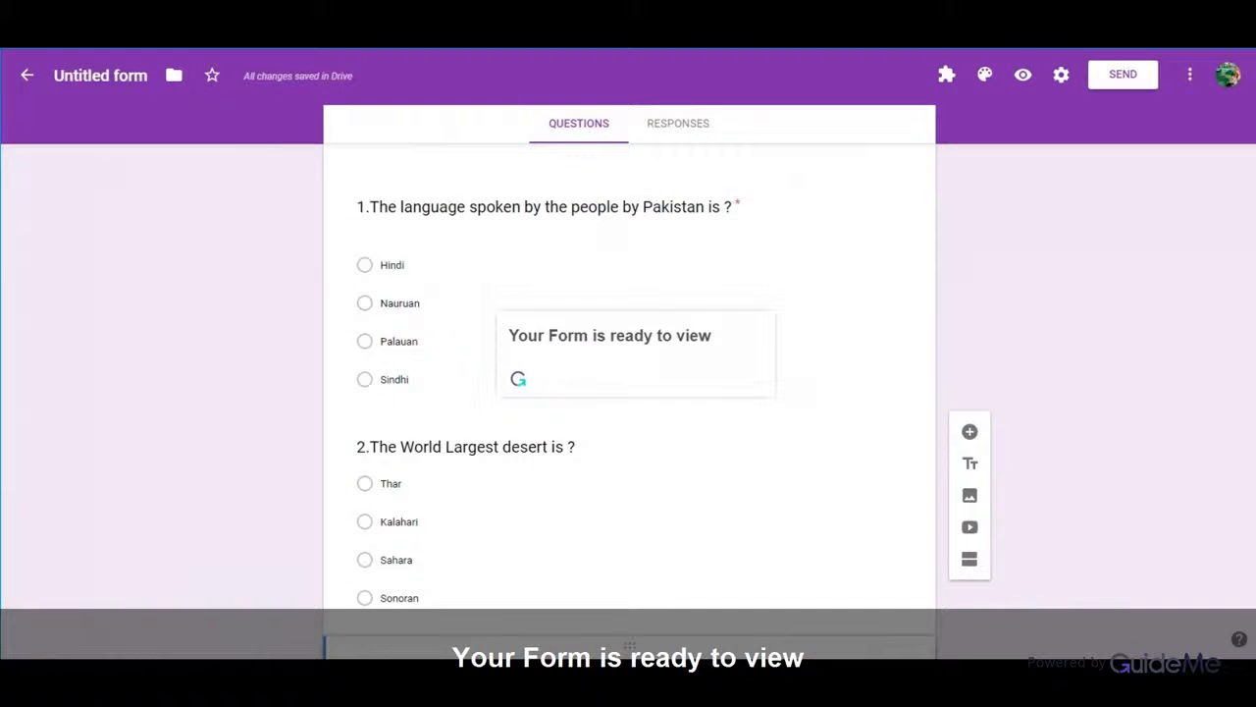
mouse_move(1027, 73)
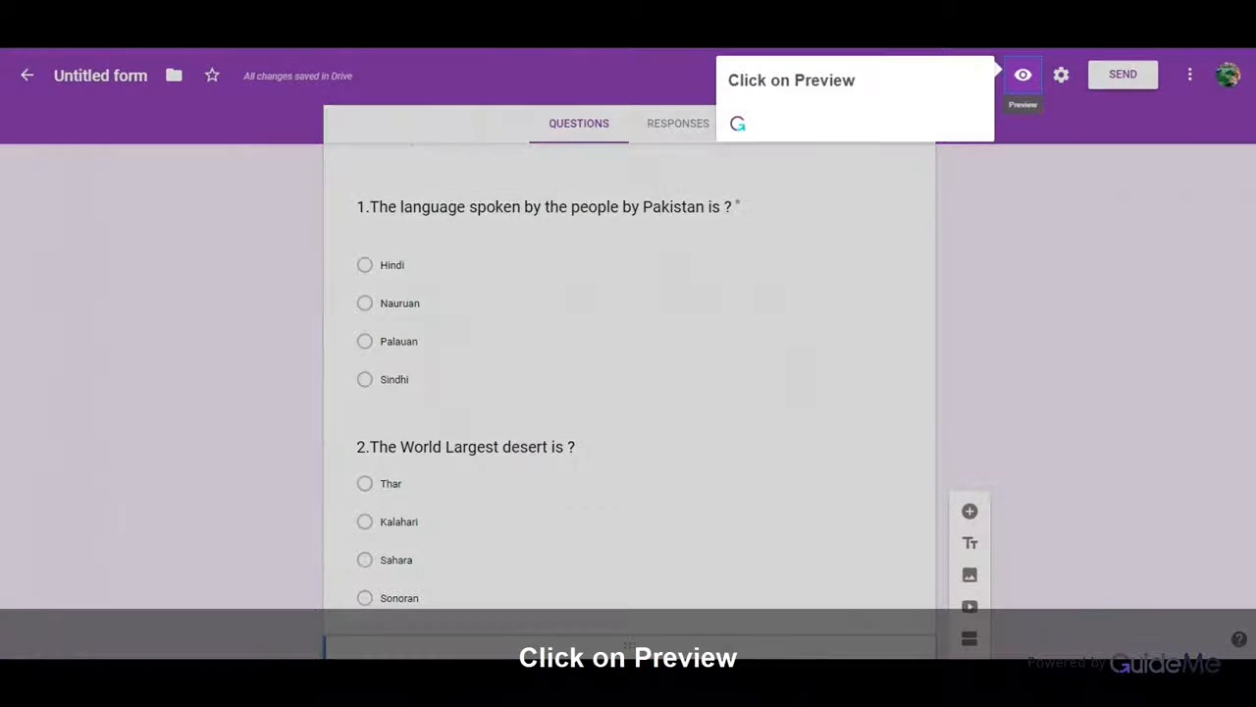
Open the General Knowledge quiz in preview mode
left_click(1030, 74)
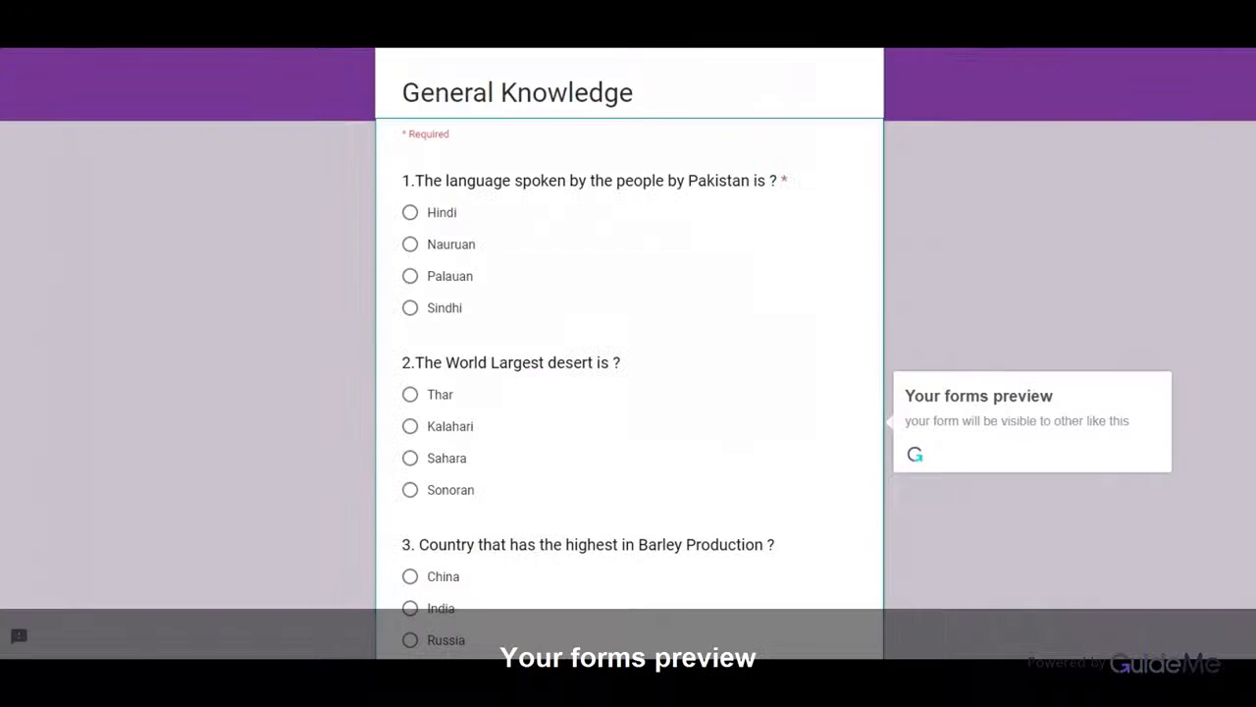